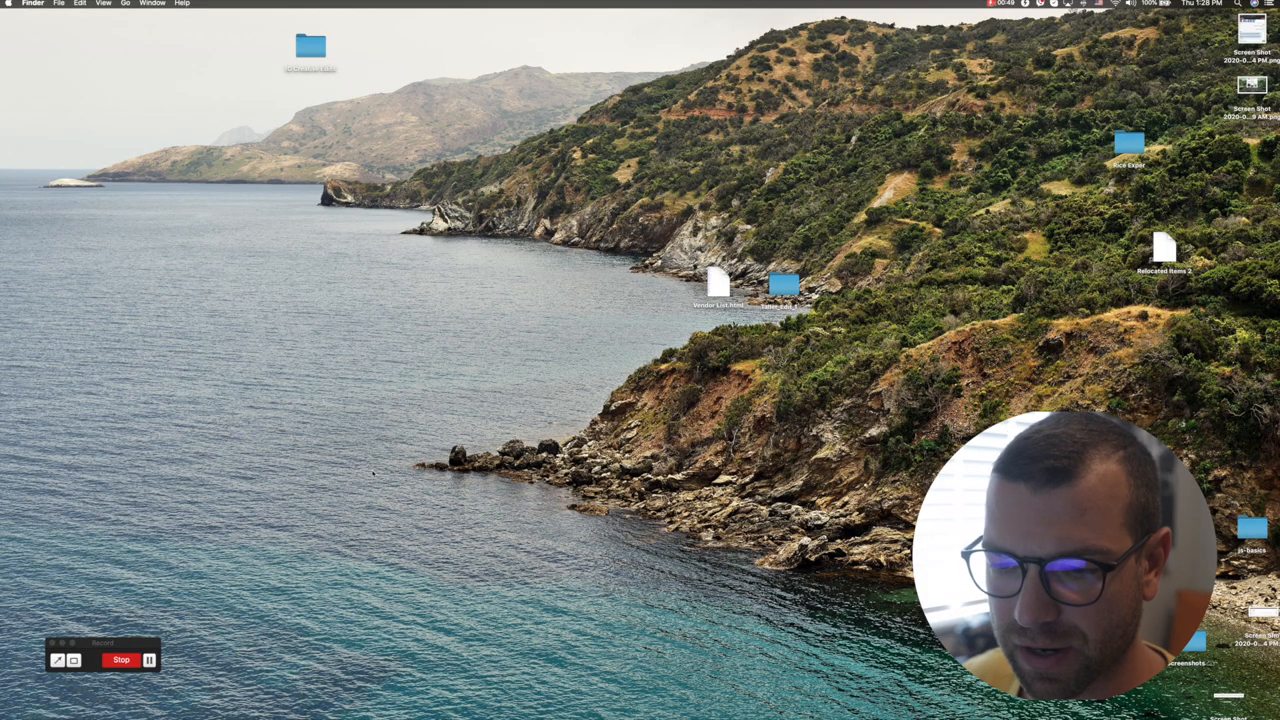
mouse_move(640, 716)
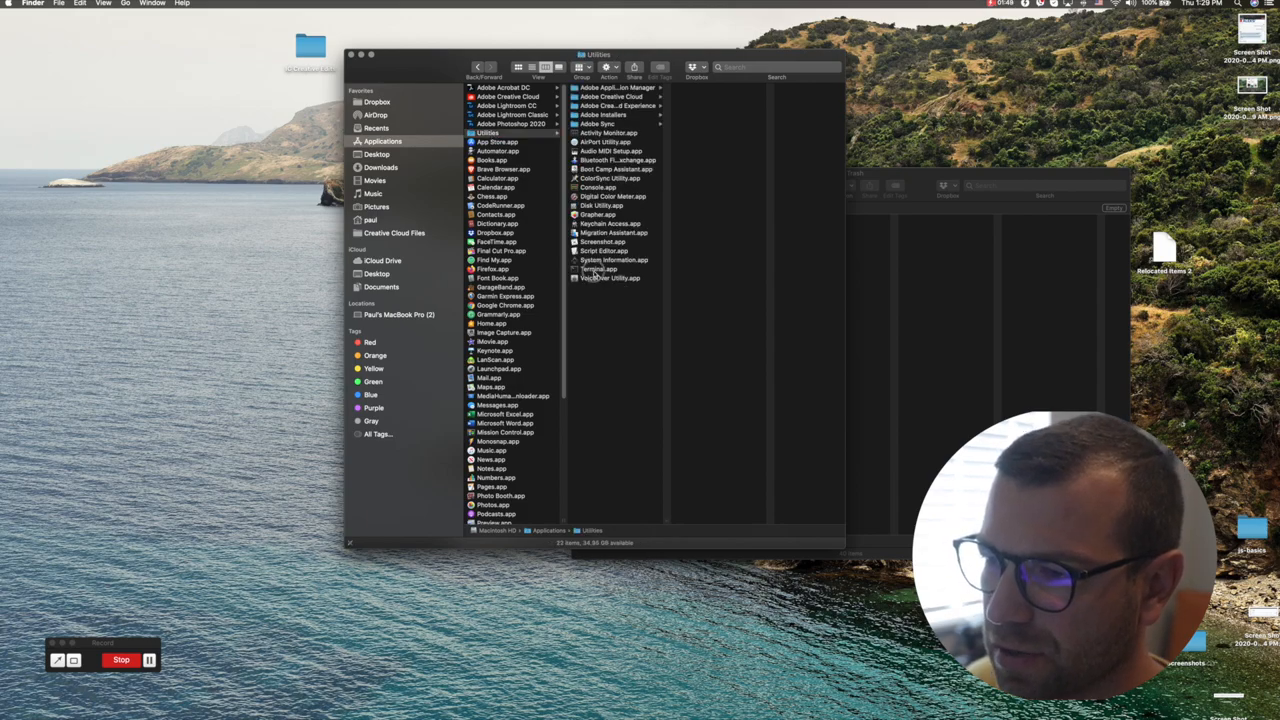
Launch Terminal.app from Finder's Utilities folder
left_click(600, 268)
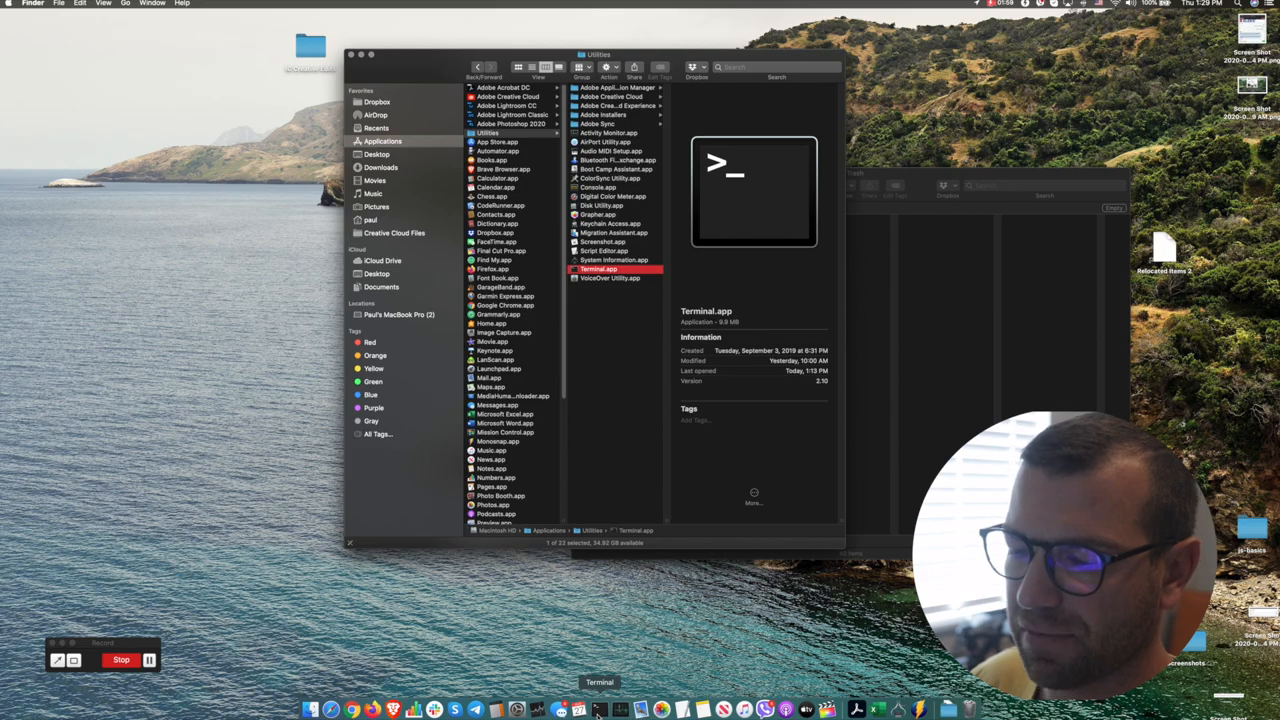
double_click(598, 270)
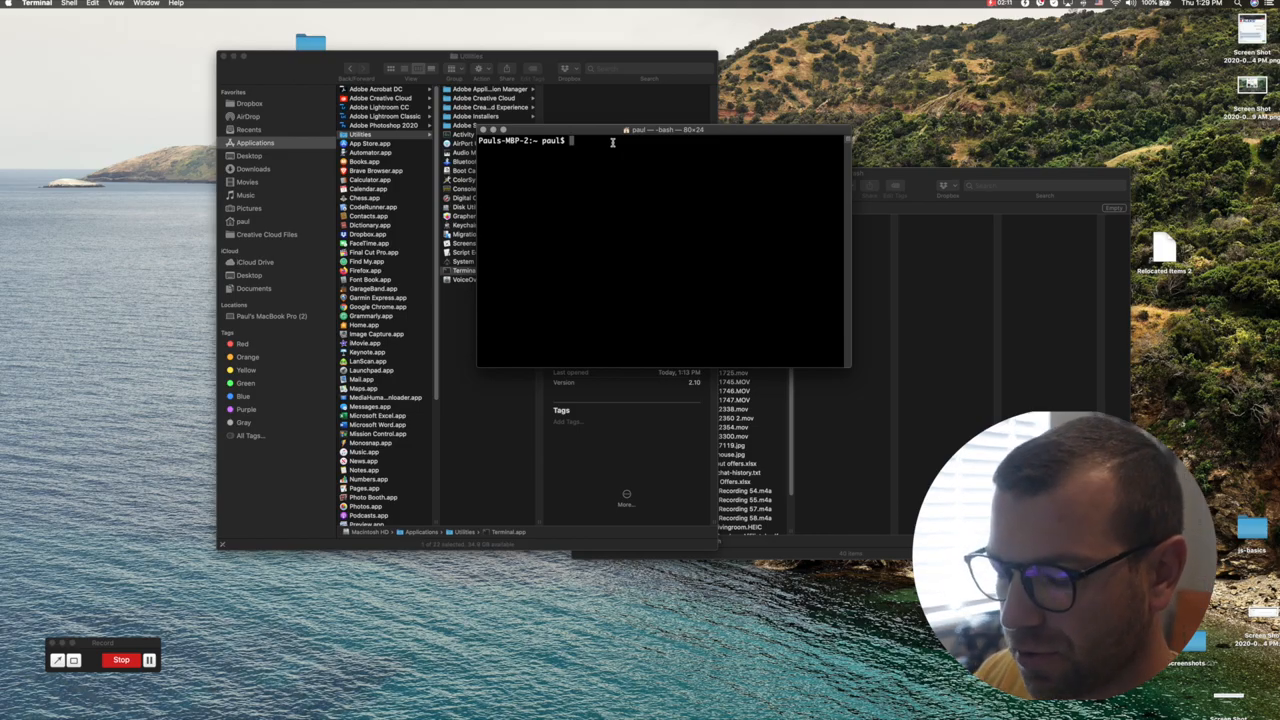
Begin an rm -rf command at the prompt with the Trash open in Finder alongside
type("rm")
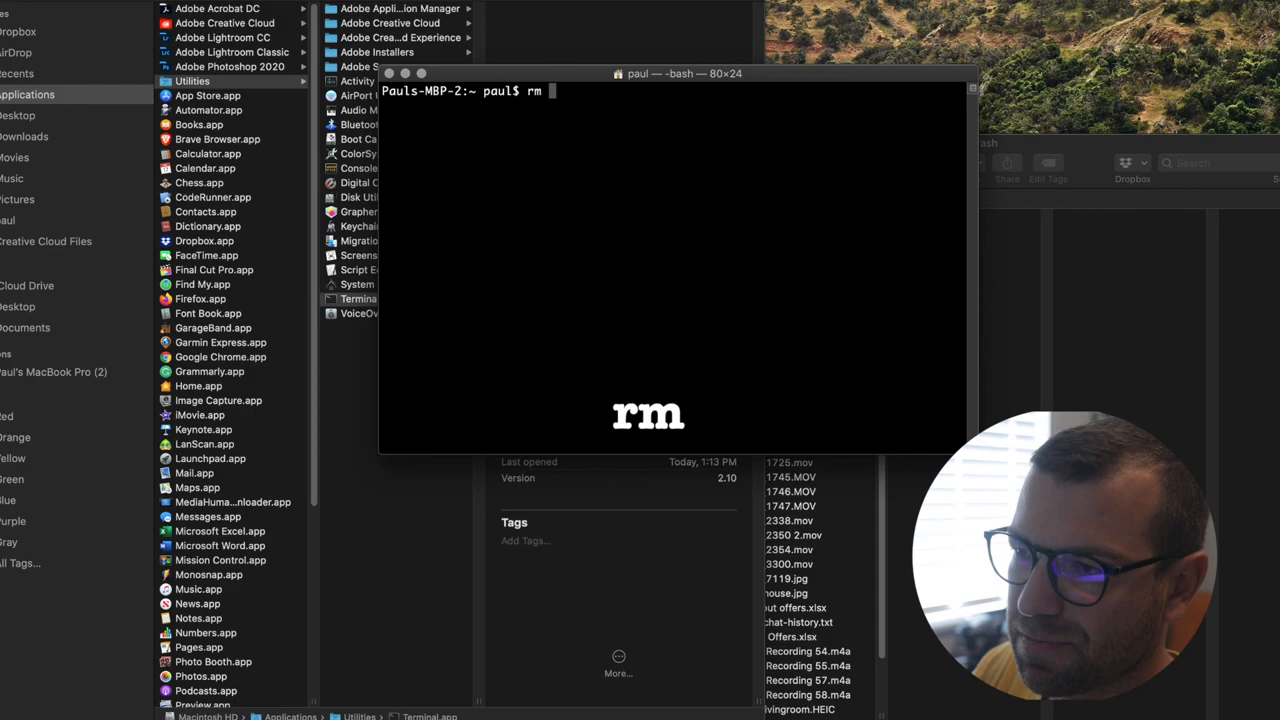
type("-rf")
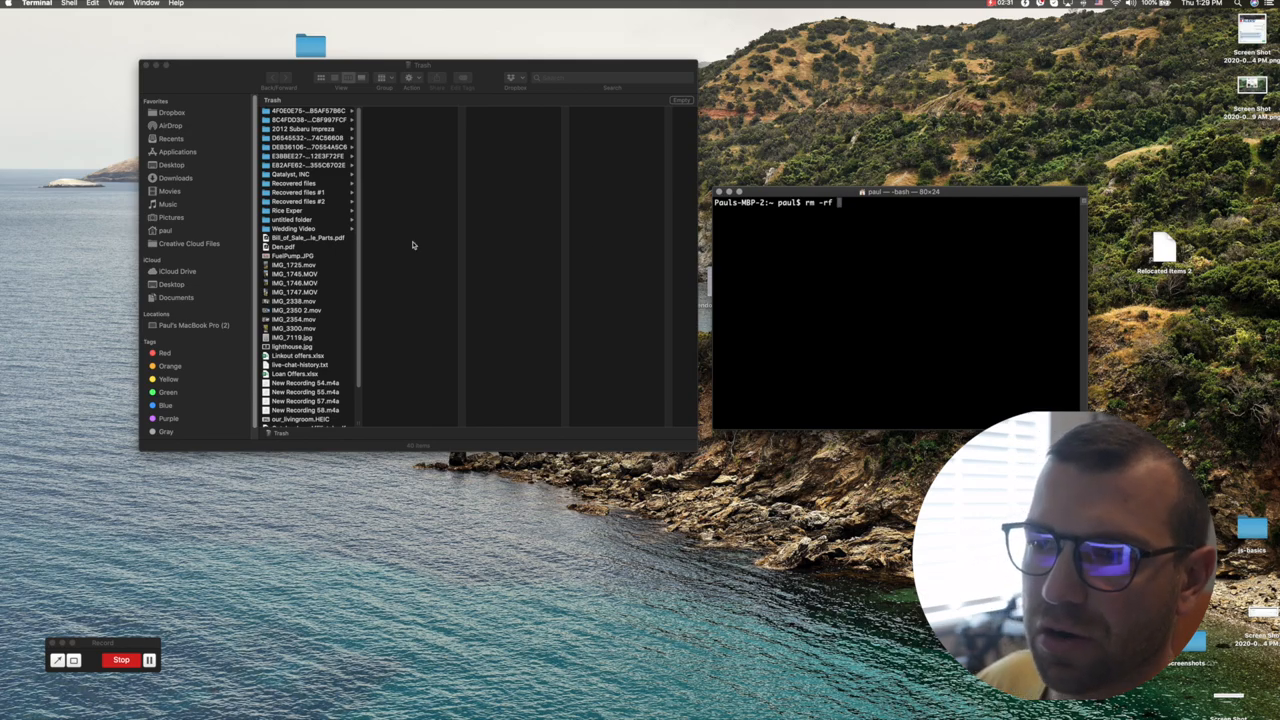
mouse_move(560, 240)
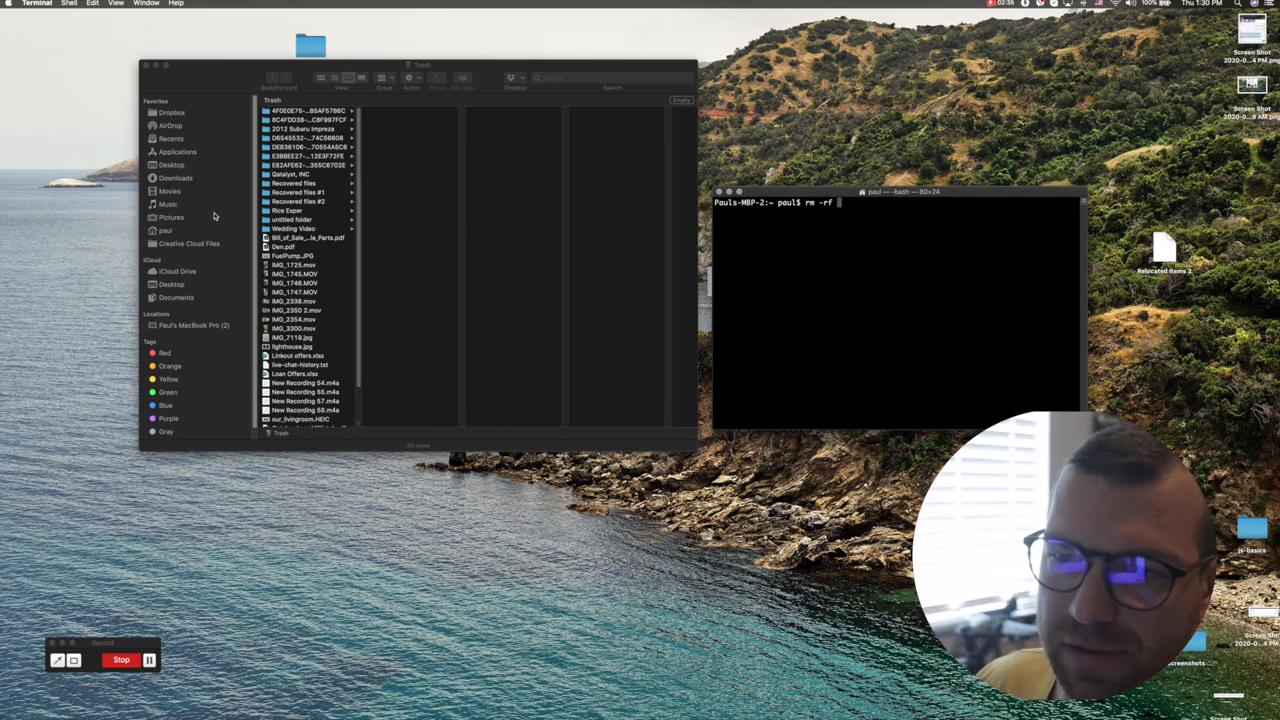
Run rm -rf on /Users/paul/Downloads/CascadeHeadHike/IMG_1685.mov and its CascadeHeadHike folder
left_click(176, 178)
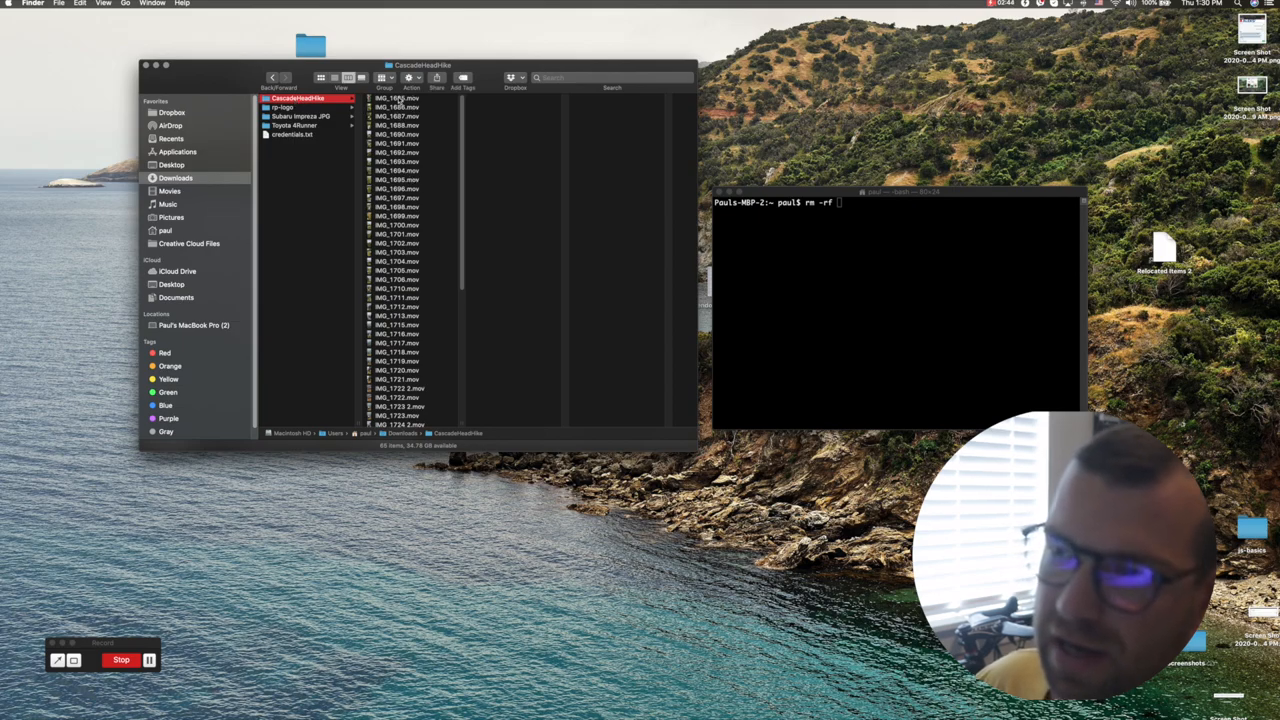
type("/Users/paul/Downloads/CascadeHeadHike/IMG_1685.mov /Users/paul/Downloads/CascadeHeadHike")
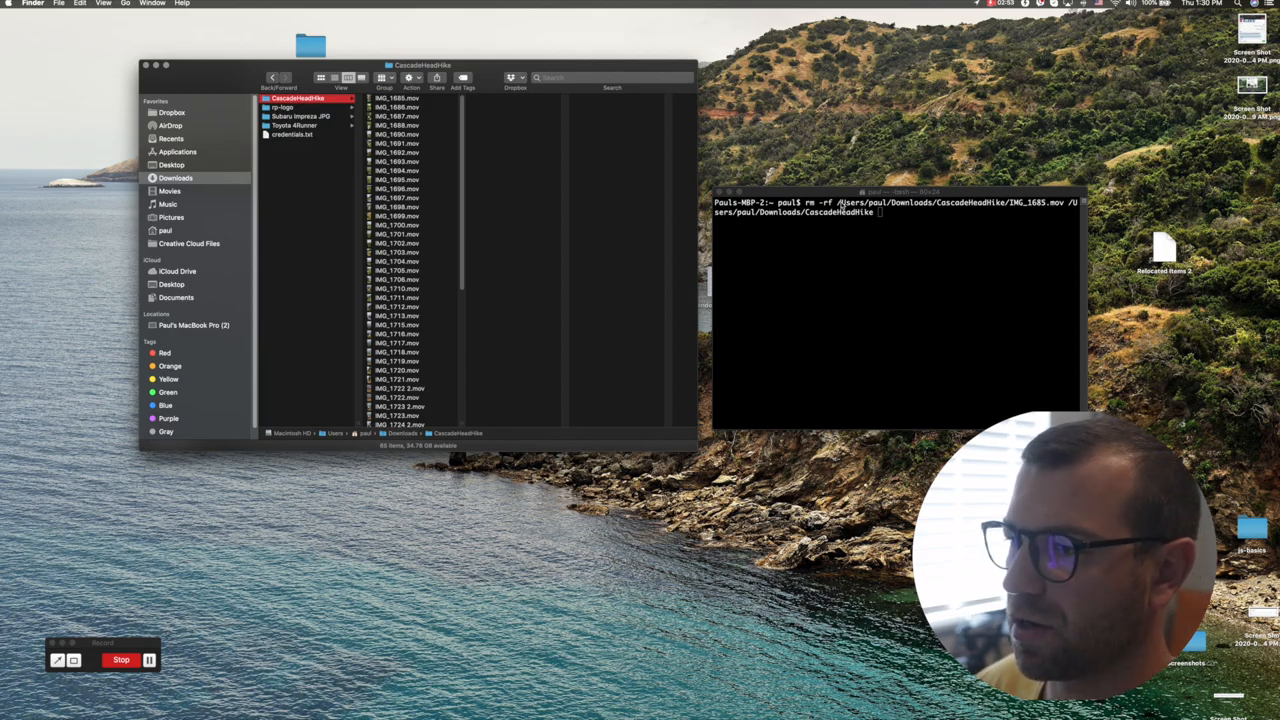
mouse_move(932, 212)
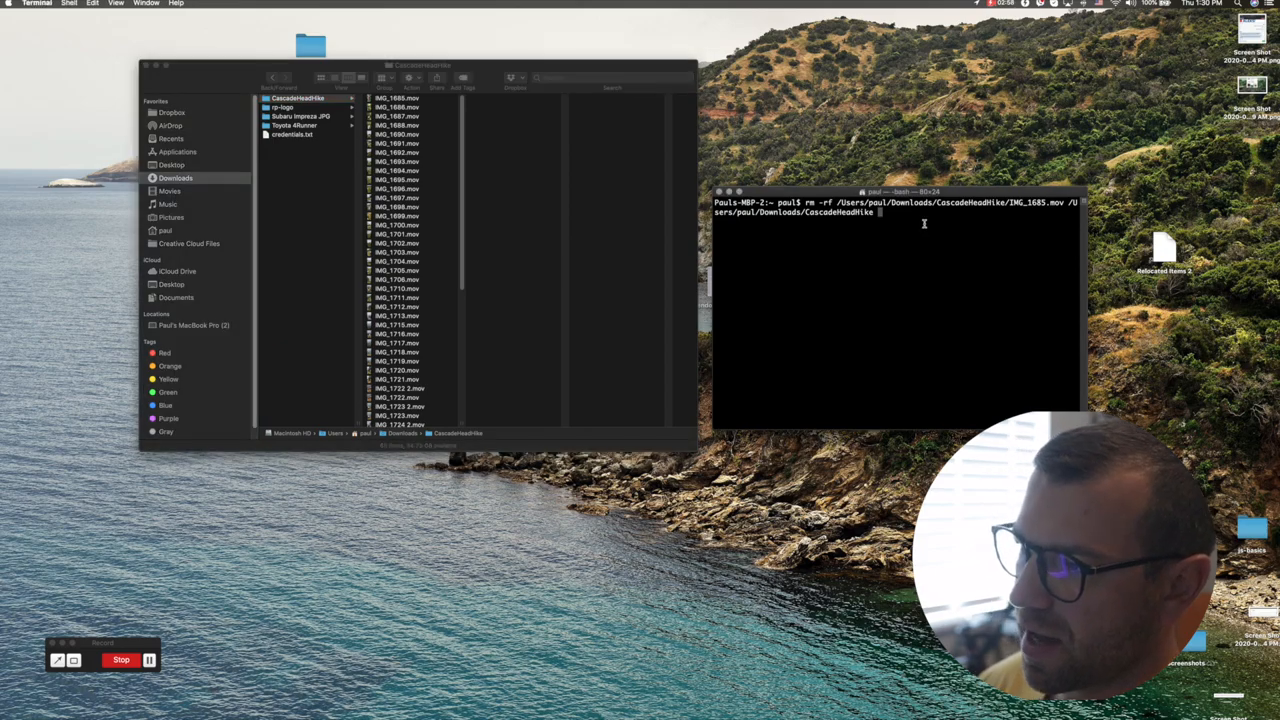
key("enter")
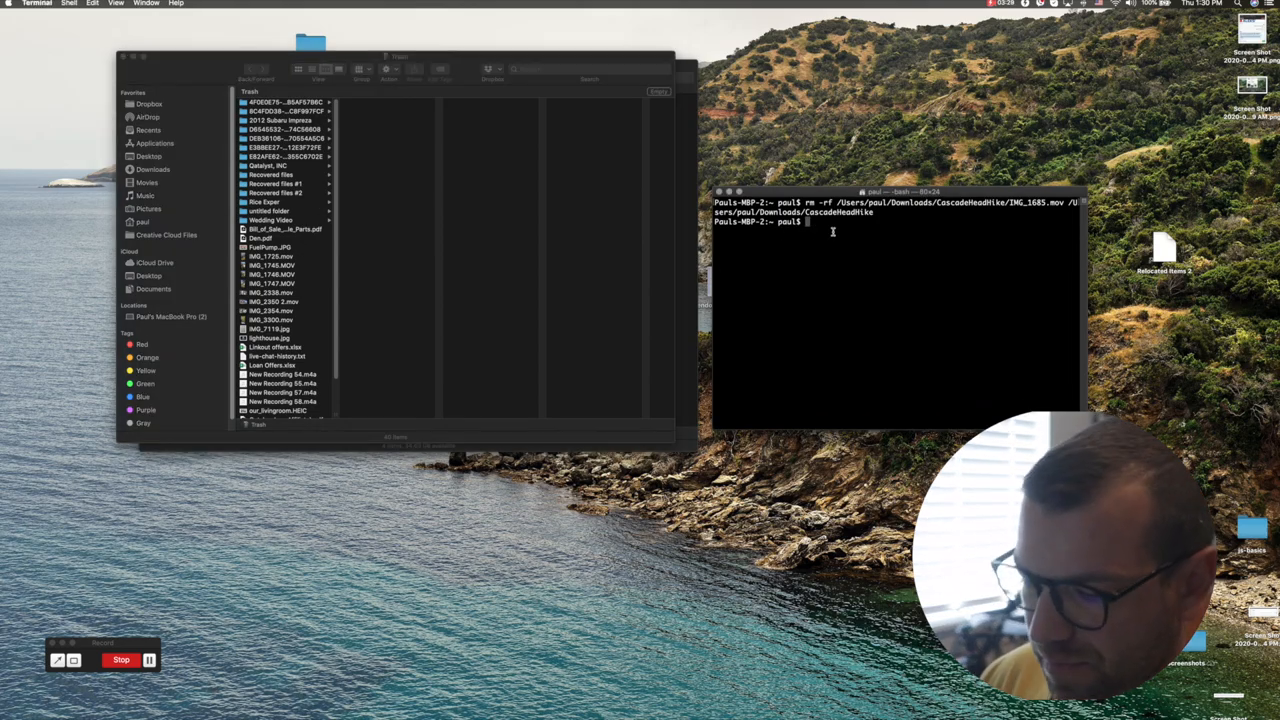
Begin a new rm -rf command and look inside a folder in the Trash
type("rm")
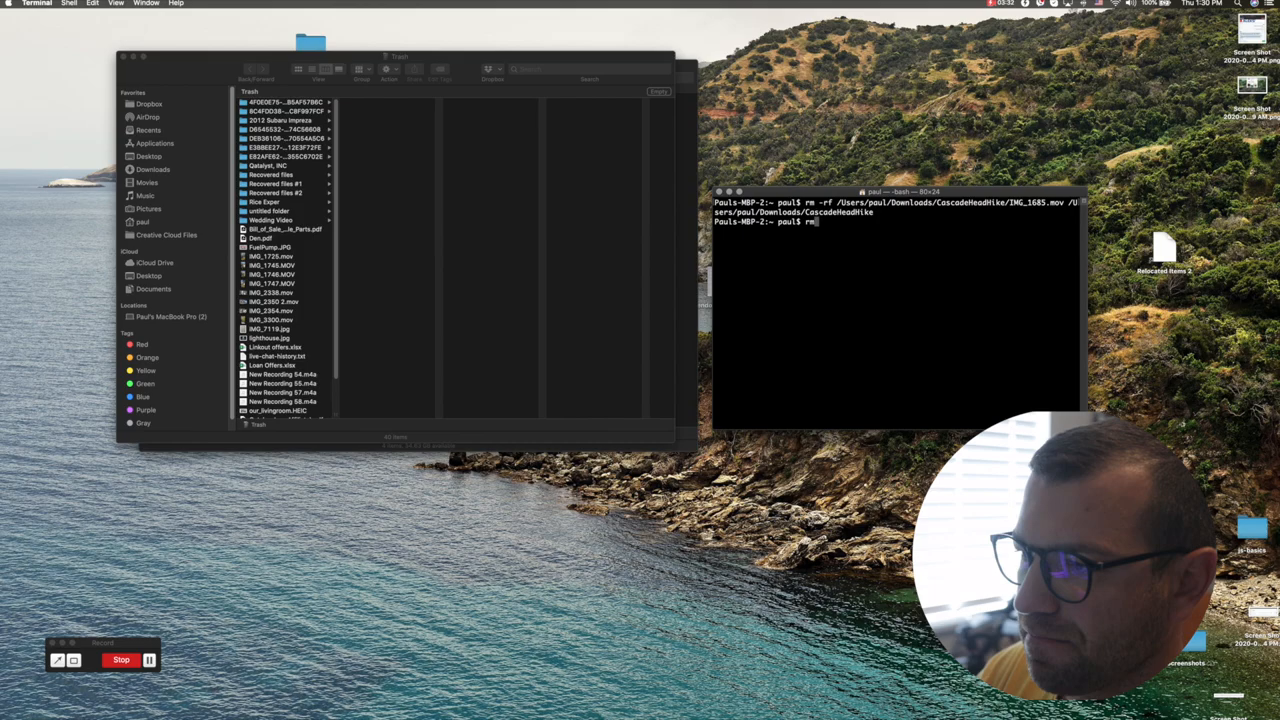
type("-rf")
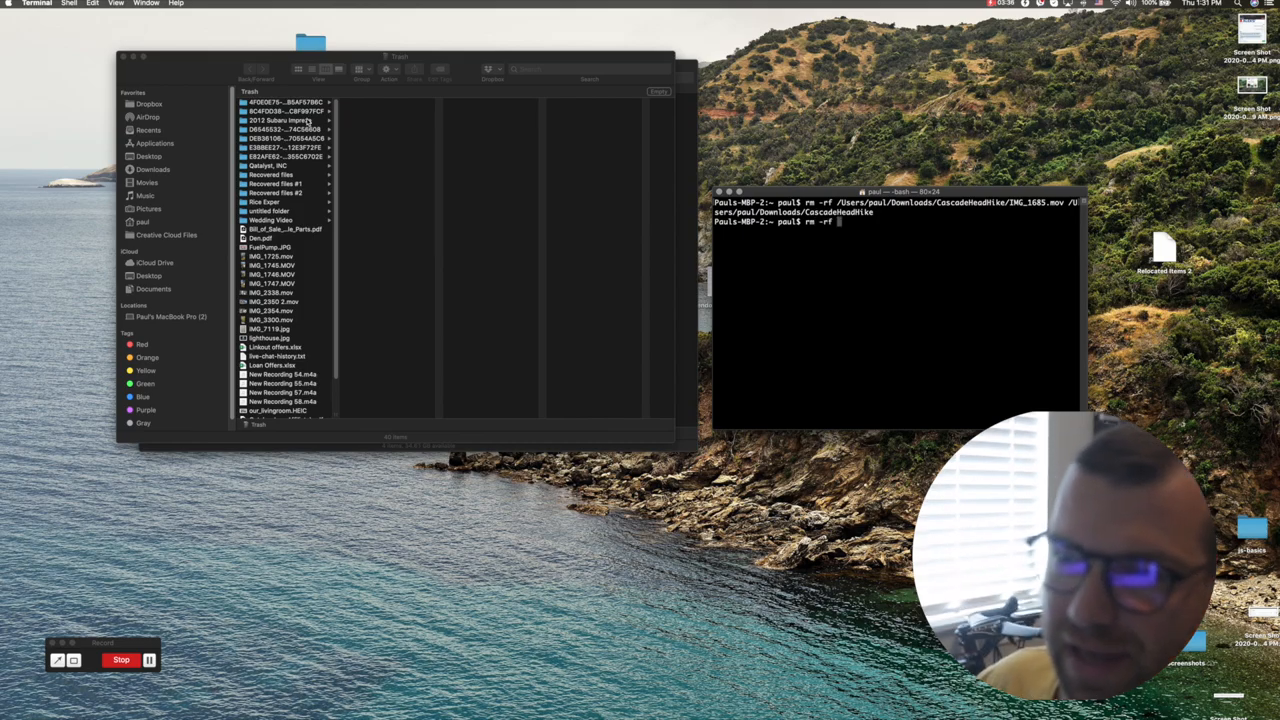
left_click(284, 120)
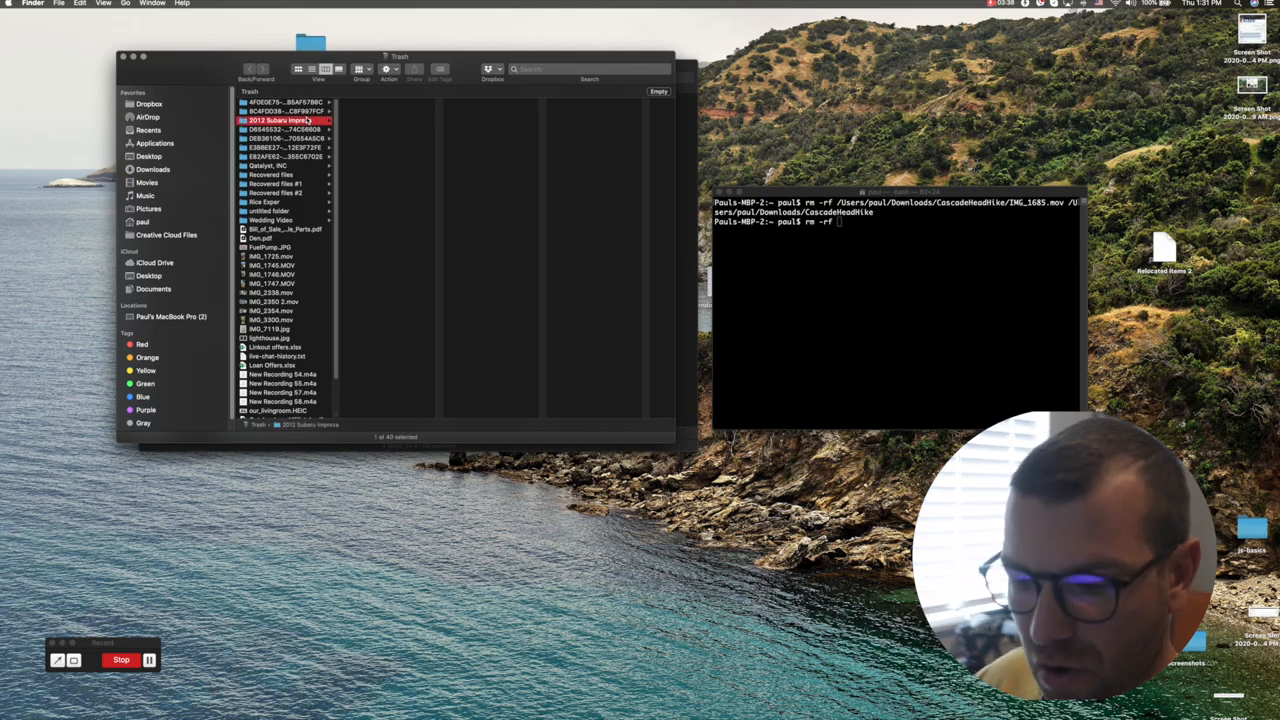
double_click(284, 120)
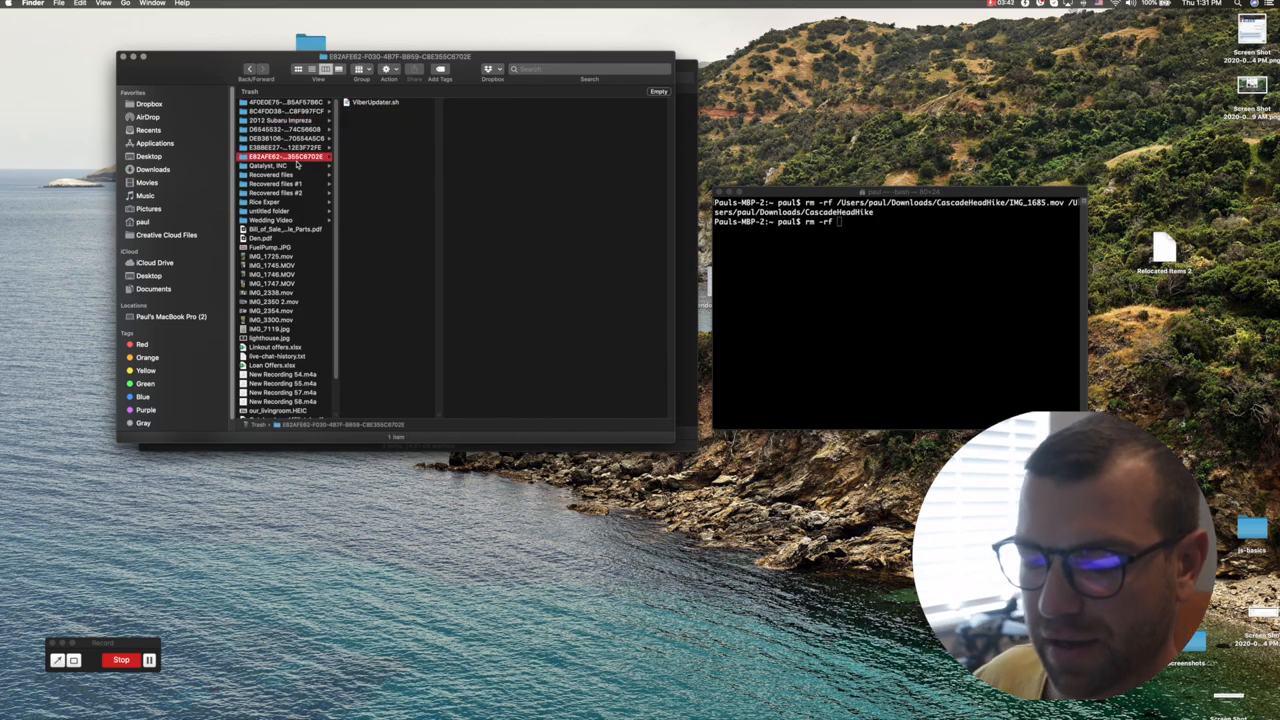
Preview ViberUpdater.sh, check another Trash folder, and add a Trash folder's path to the command
left_click(376, 100)
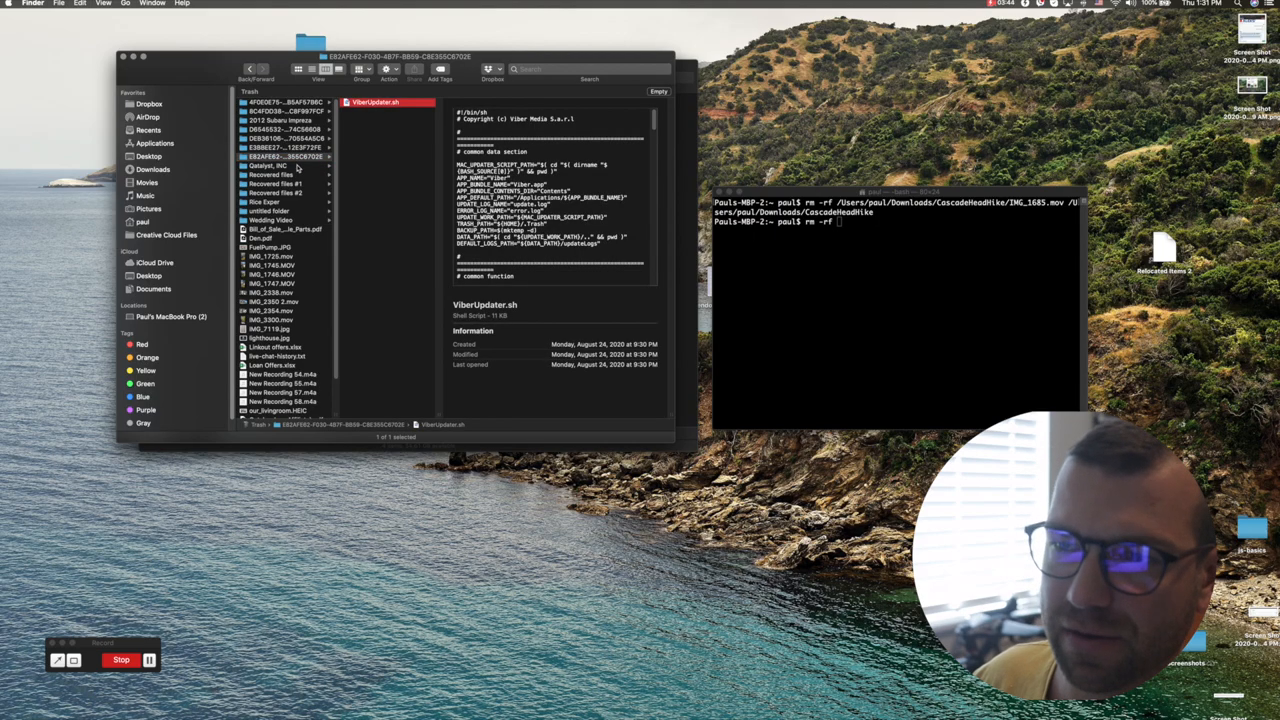
left_click(276, 164)
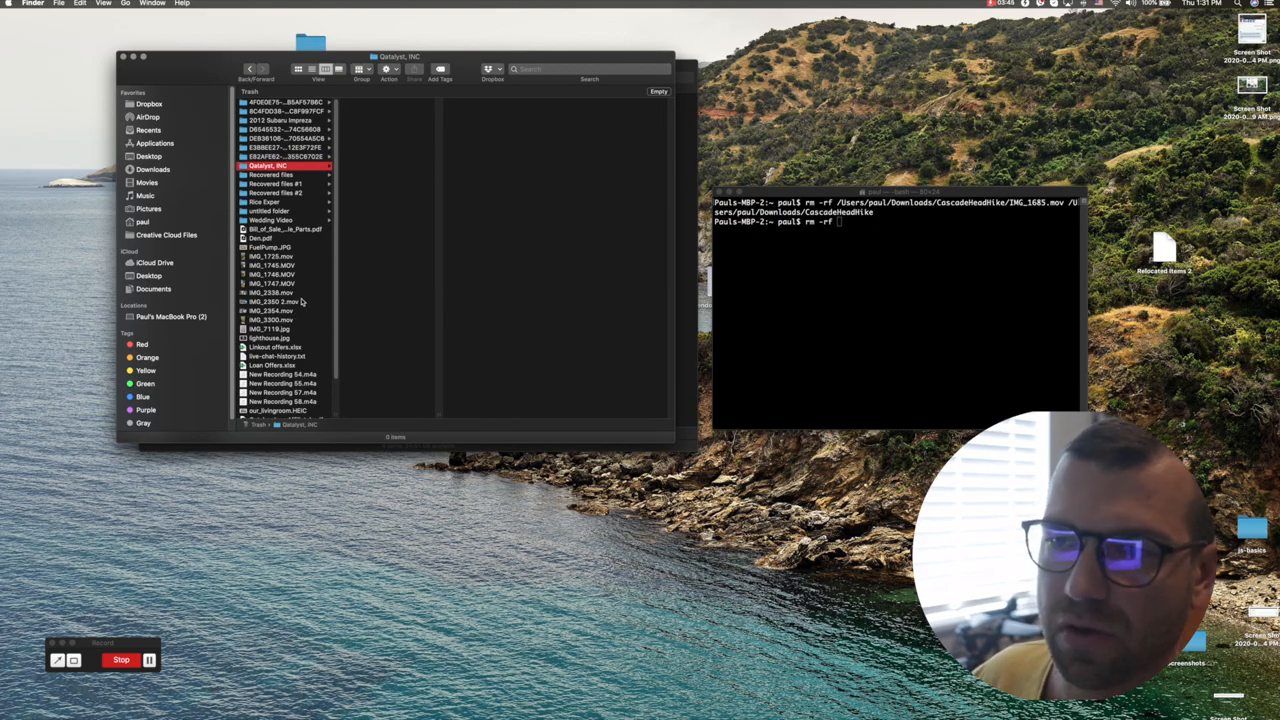
left_click(284, 128)
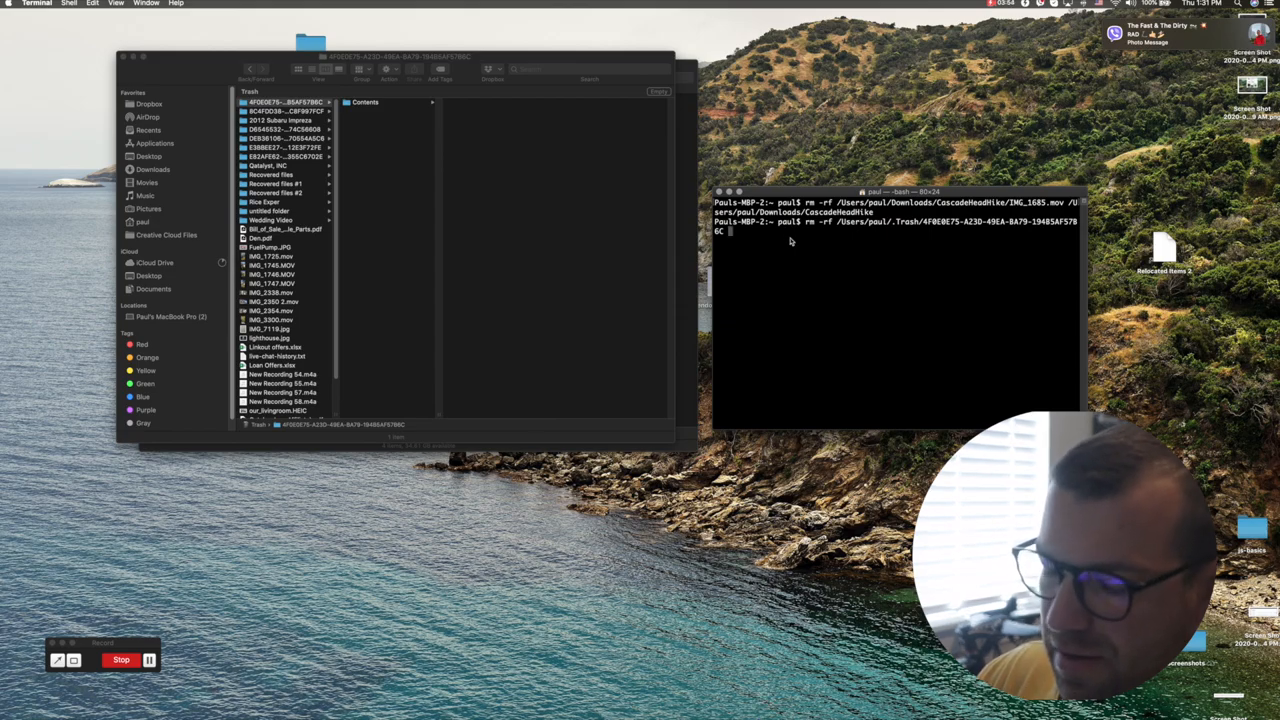
Run the delete on that Trash folder, then select all remaining Trash items for another rm -rf
key("Return")
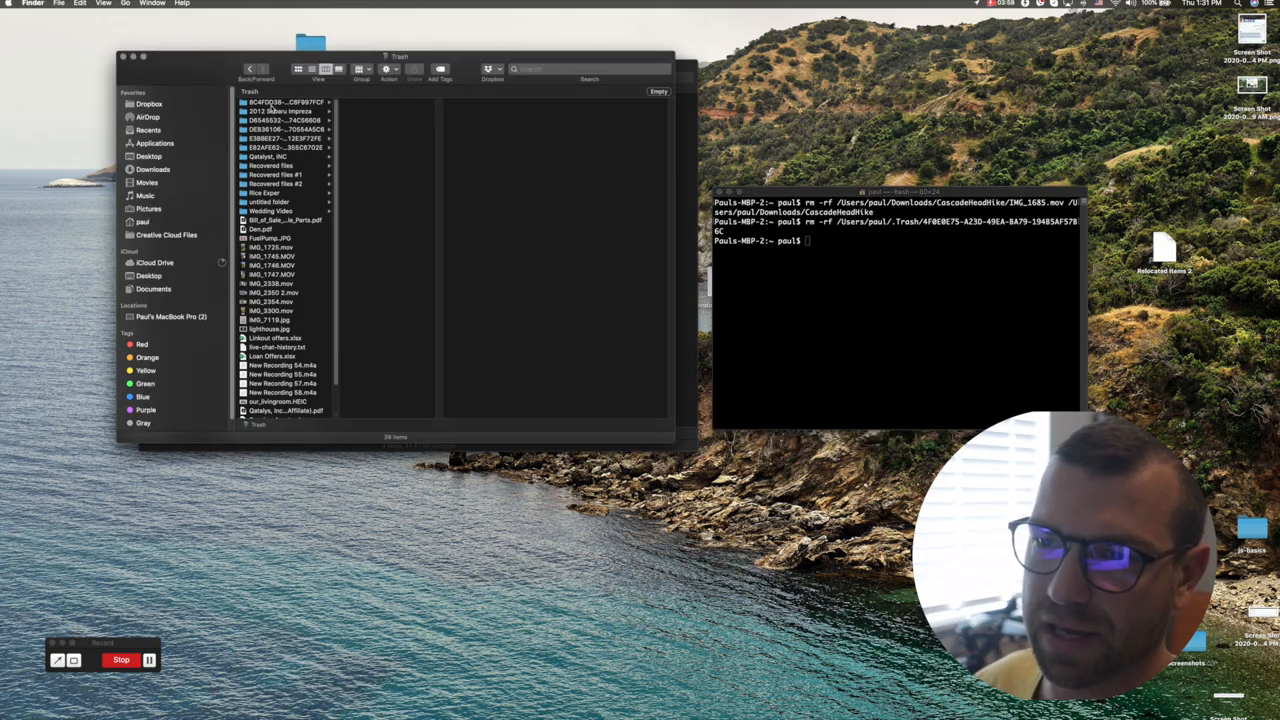
left_click(284, 102)
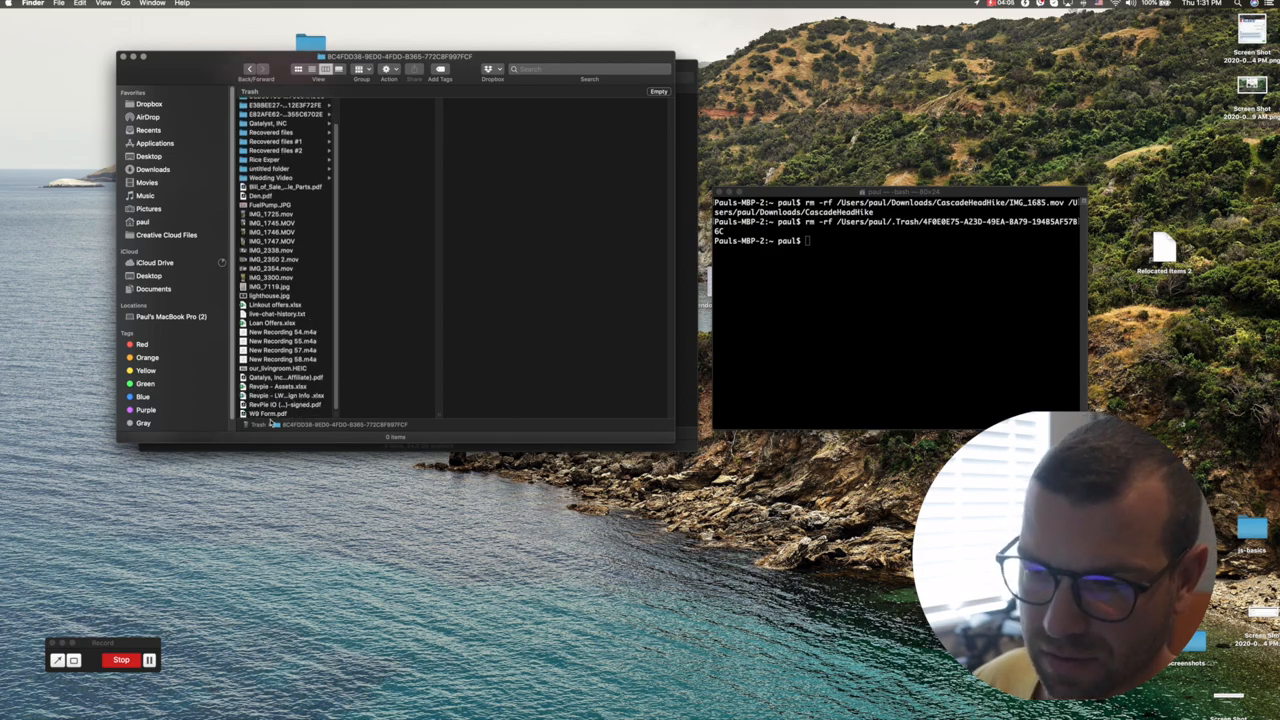
key("cmd+a")
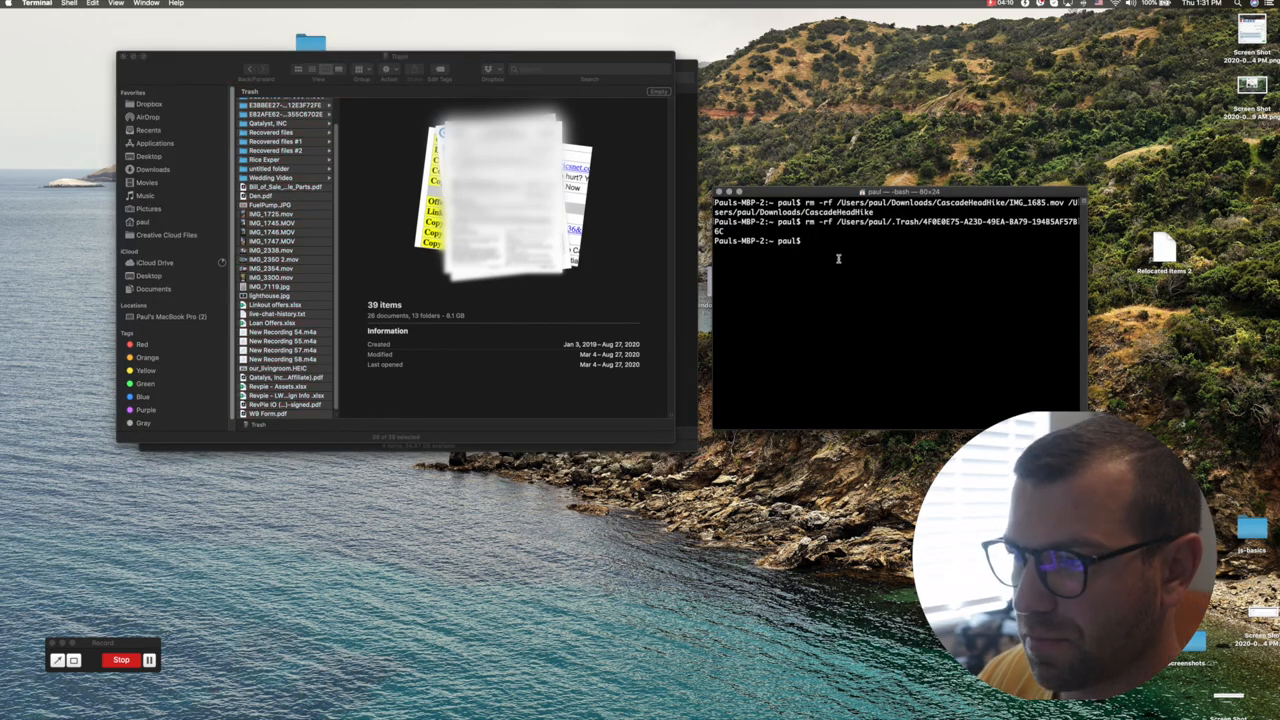
type("rm -rf /Users/paul/.Trash/8C4FDD38-9ED0-4FDD-8365-772C8F997F")
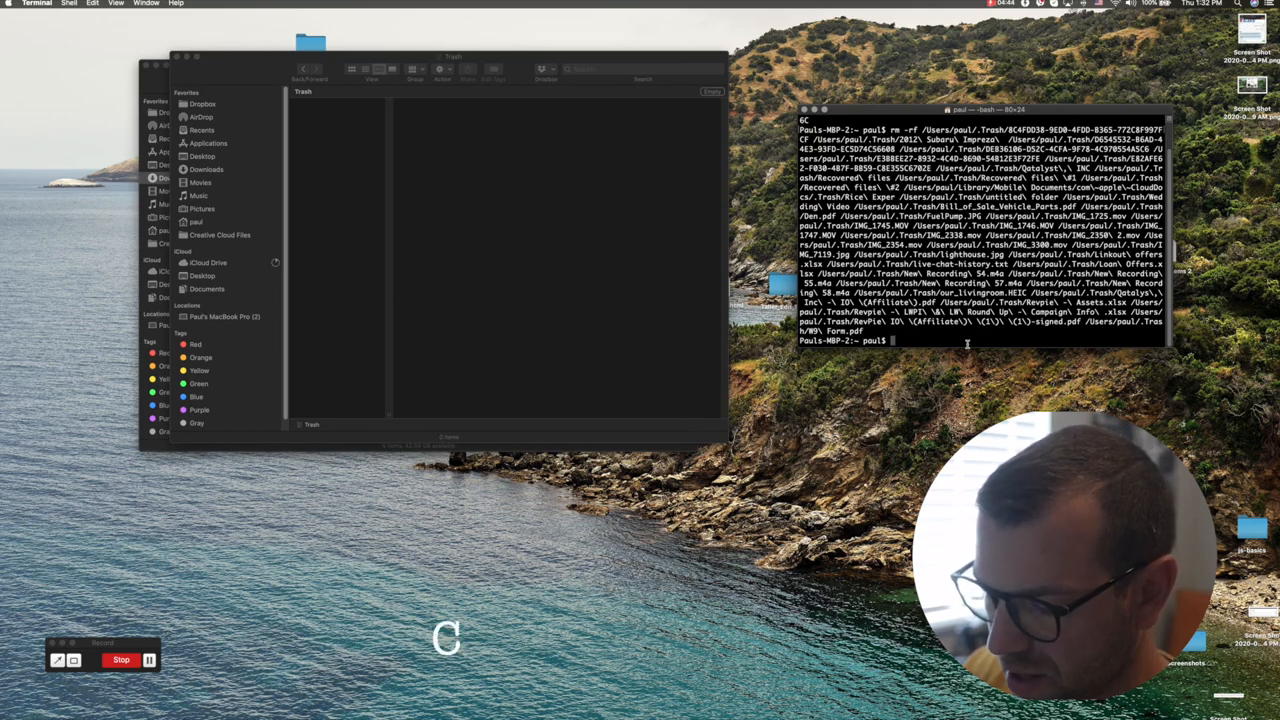
Clear the Terminal output with Cmd+K and start a fresh rm -rf command
key("cmd+k")
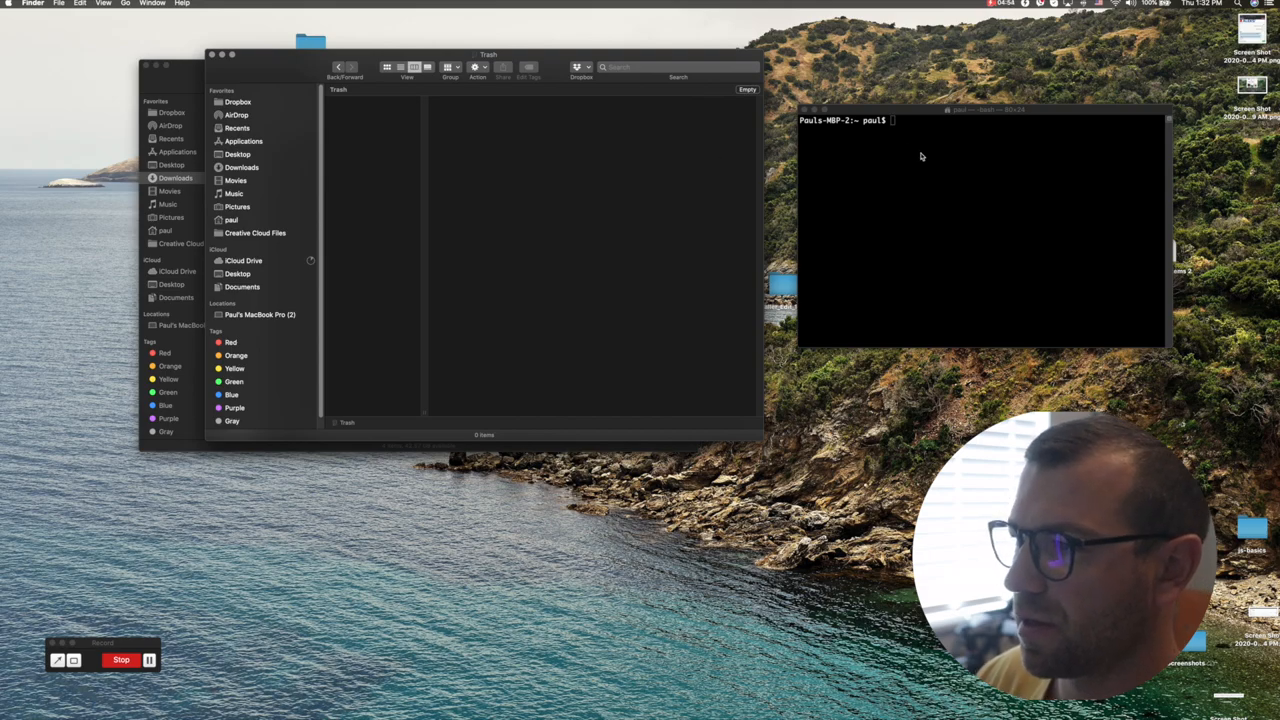
type("r")
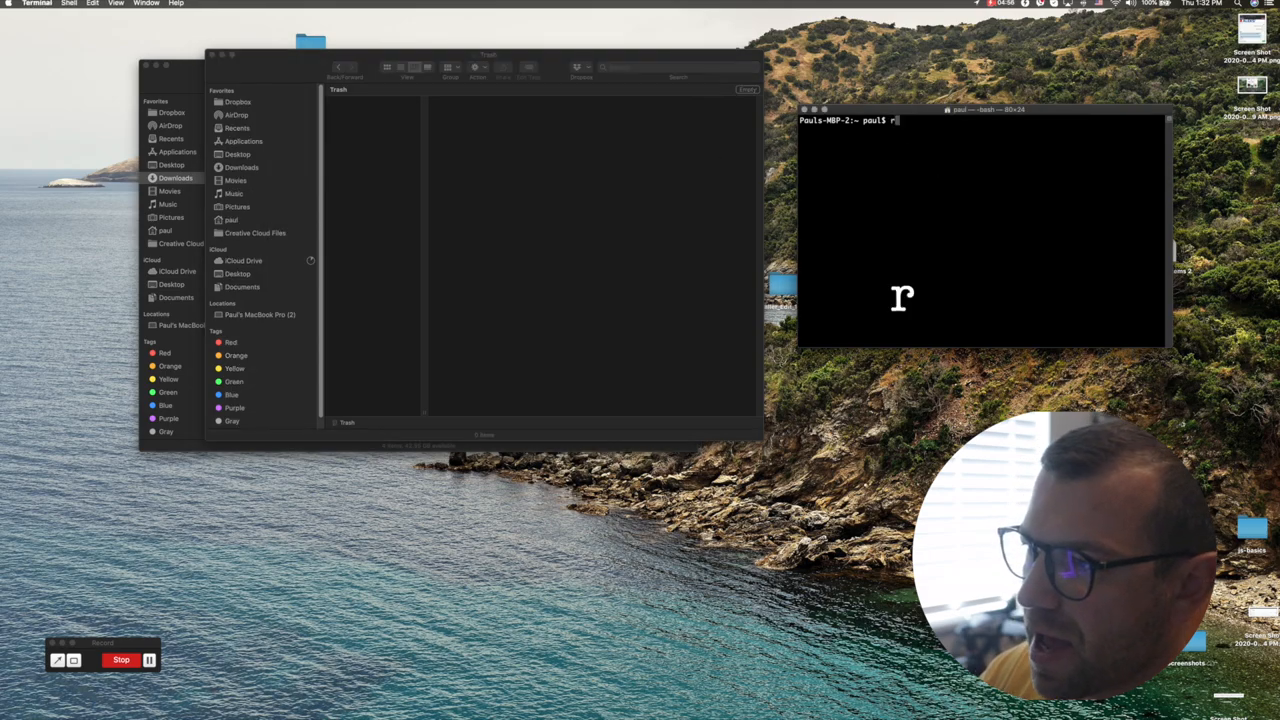
type("m -r")
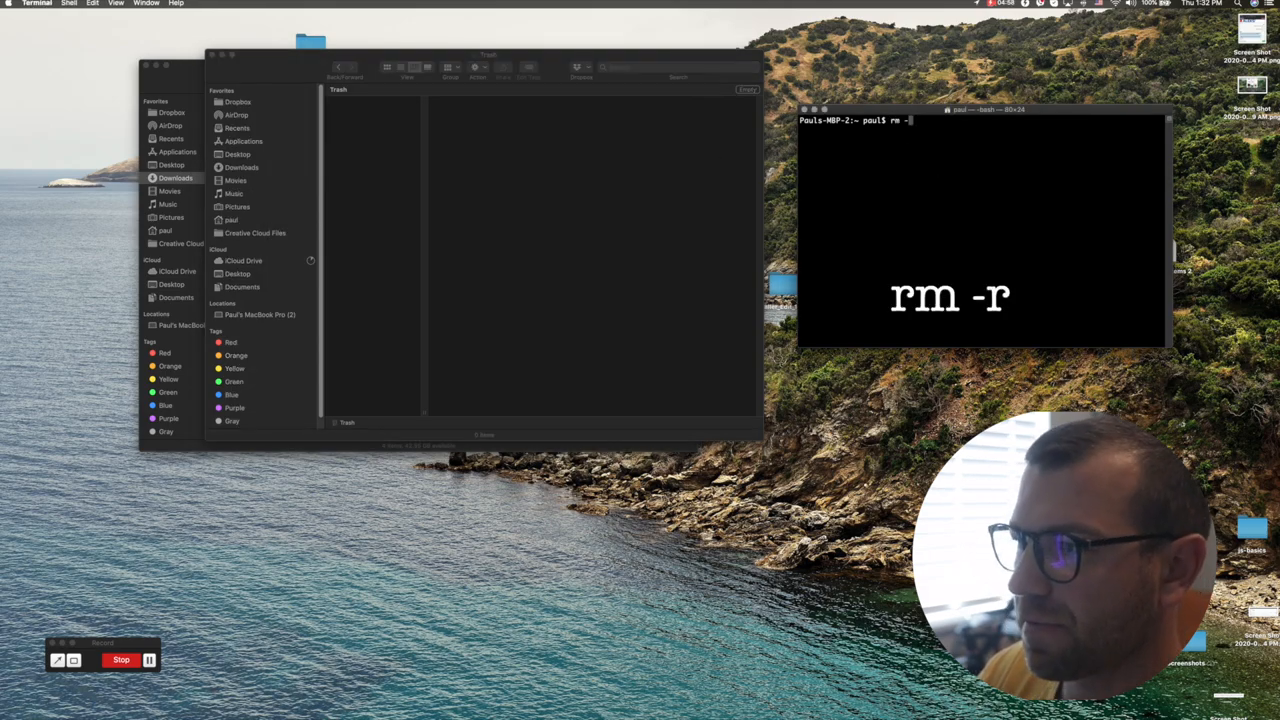
type("f")
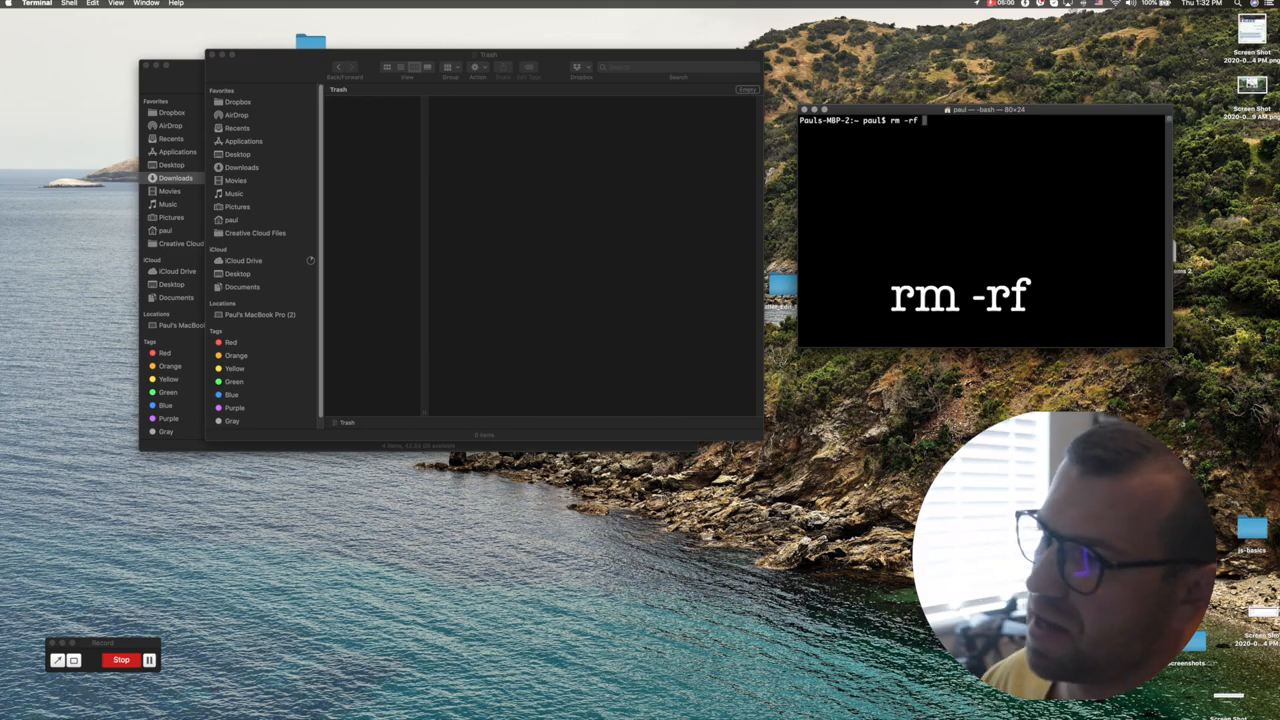